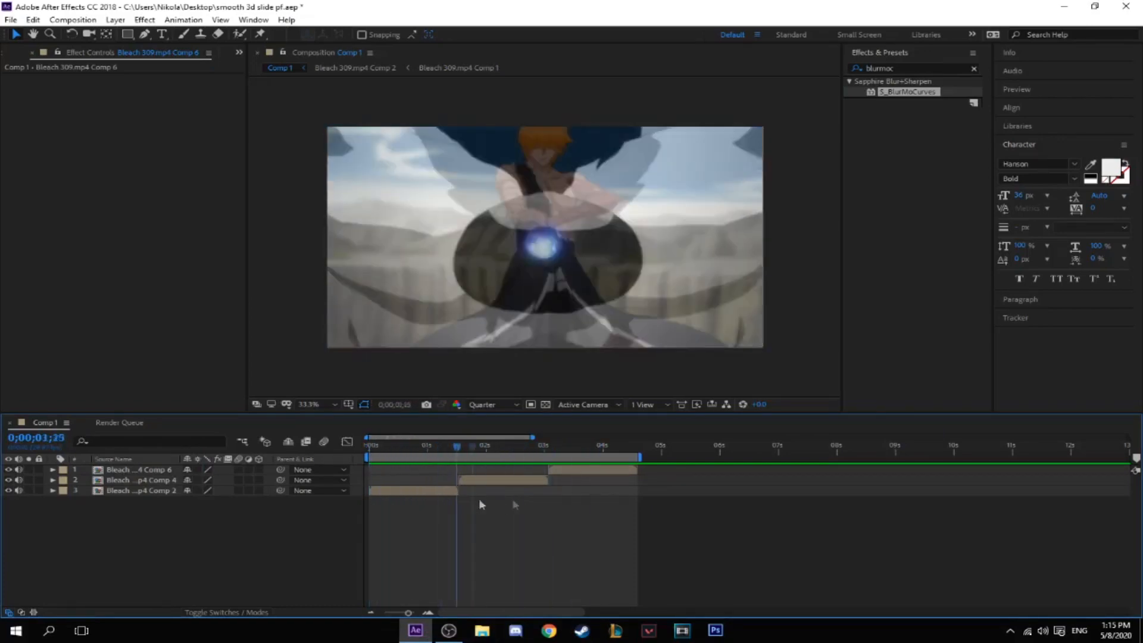
- Apply Sapphire S_BlurMoCurves to the Bleach 309.mp4 Comp 2 clip layer
click(449, 445)
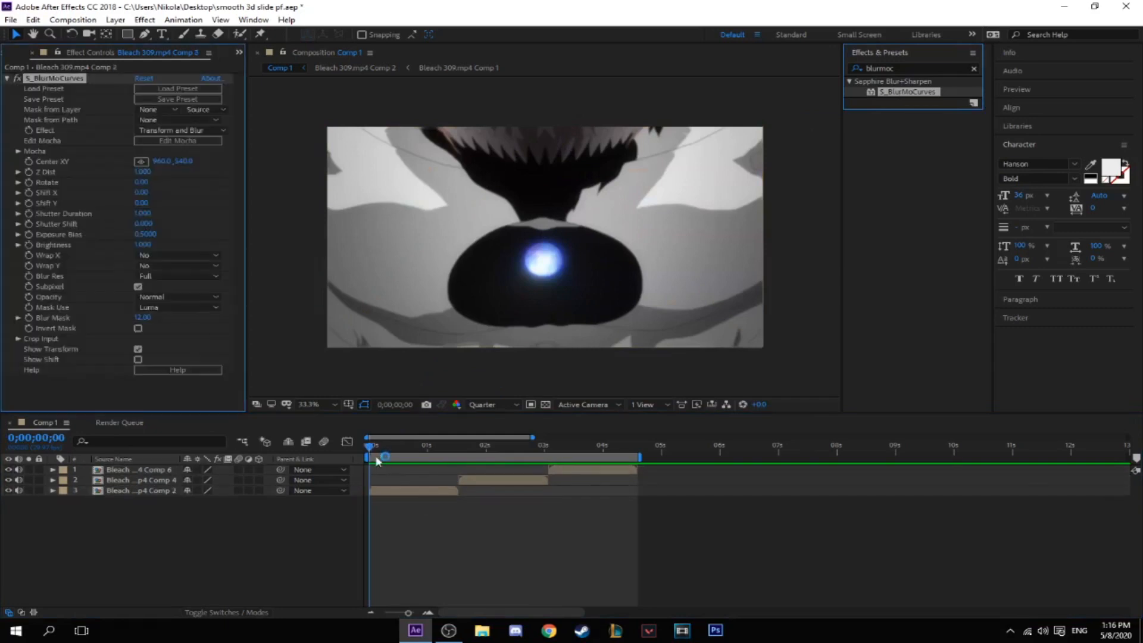
- Set Comp 2's Wrap X and Wrap Y to Reflect and keyframe Shift X at 0;00;01;09
click(140, 490)
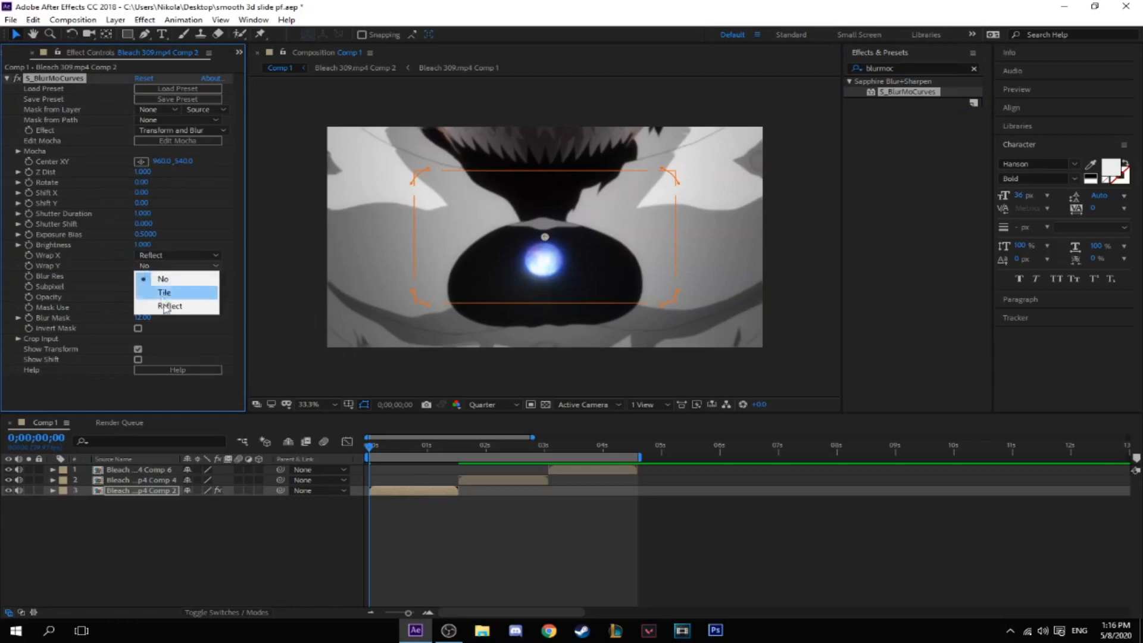
click(169, 306)
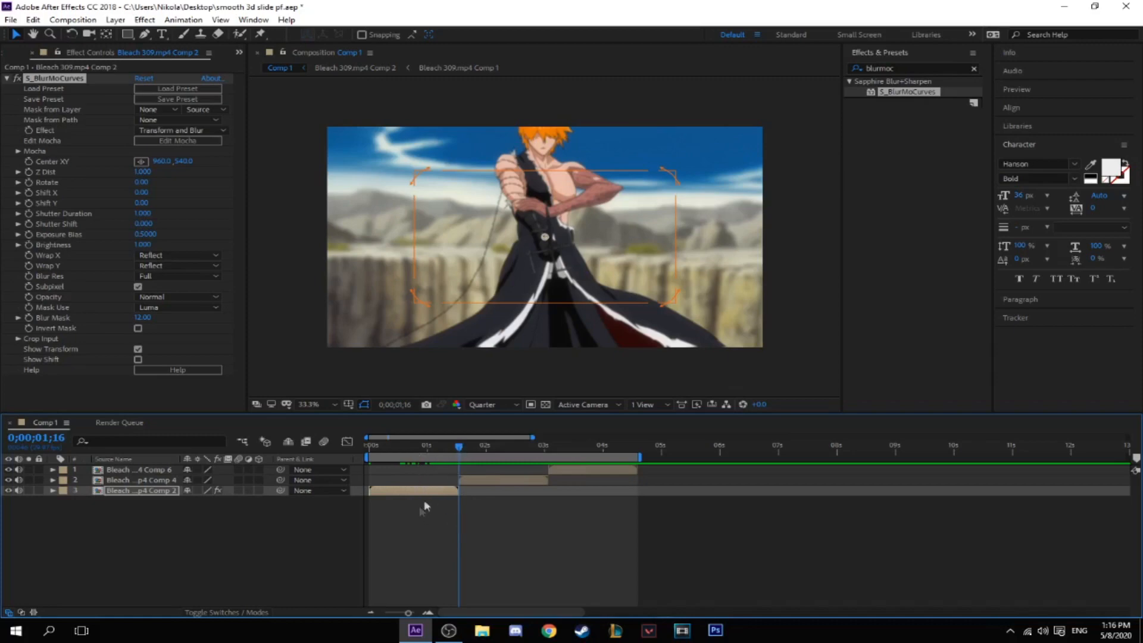
mouse_move(461, 448)
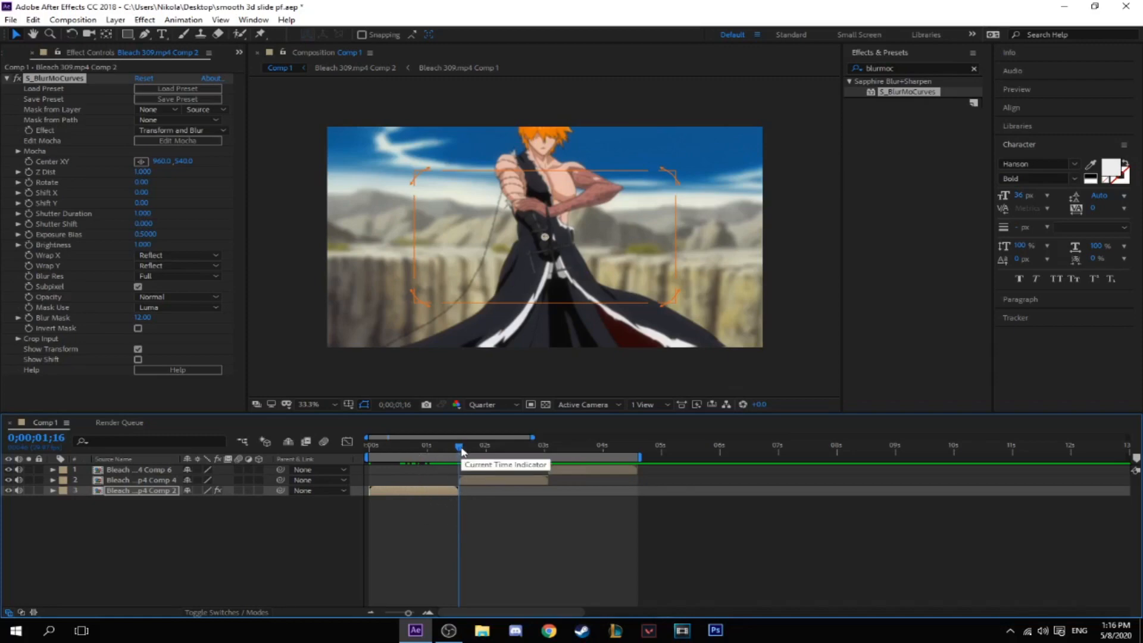
drag(459, 450, 452, 450)
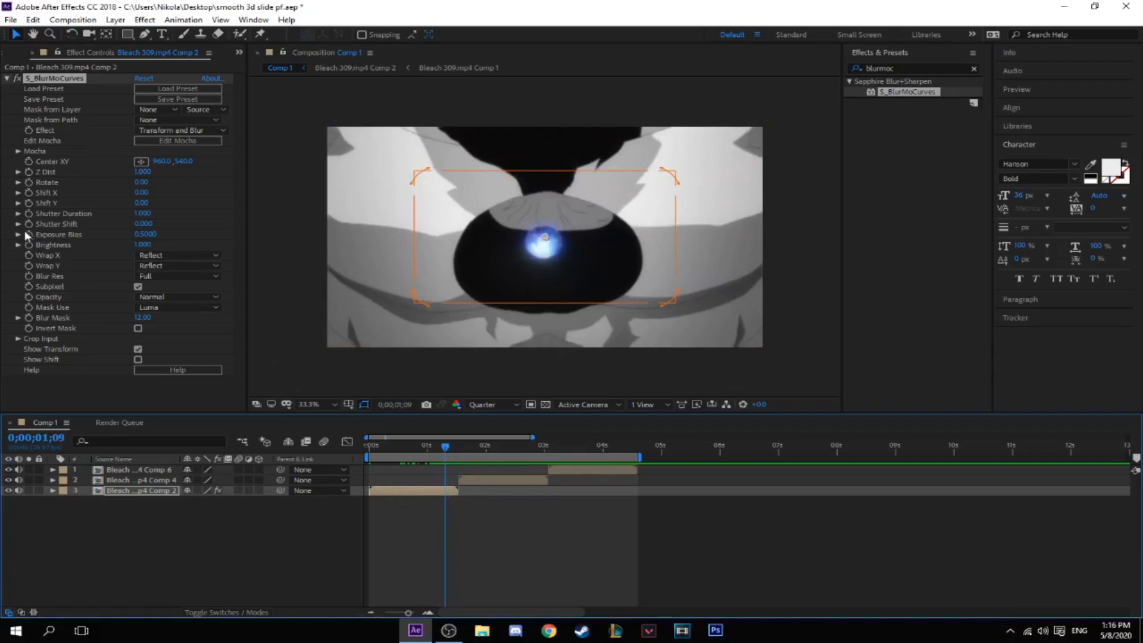
mouse_move(28, 199)
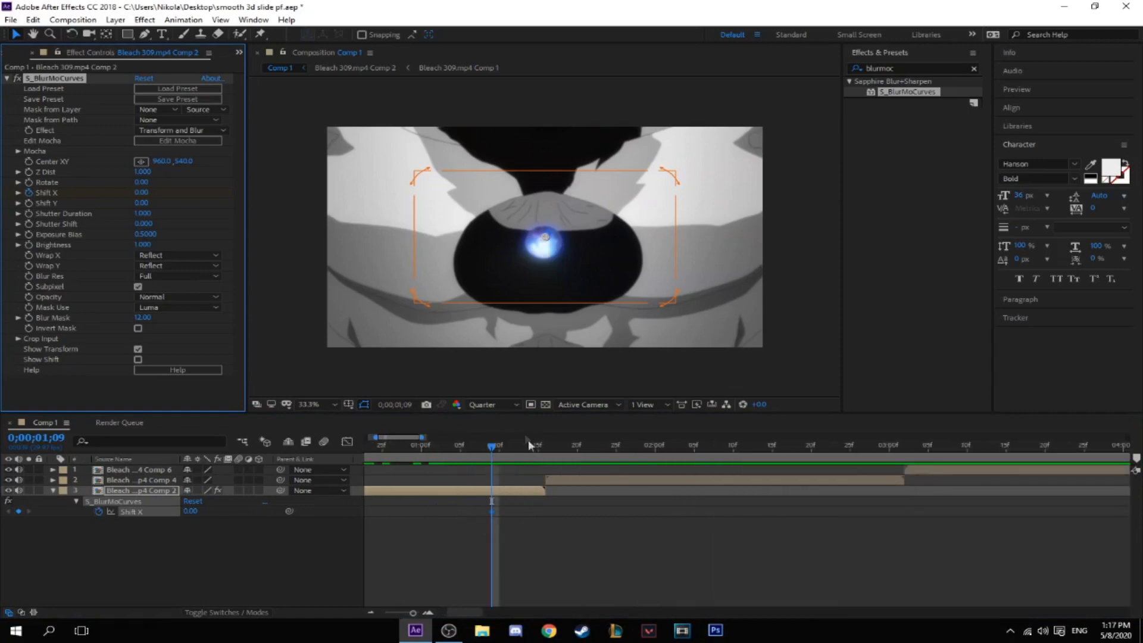
- Add a -500 Shift X keyframe on Comp 2 at 0;00;01;16
click(538, 445)
text(-500)
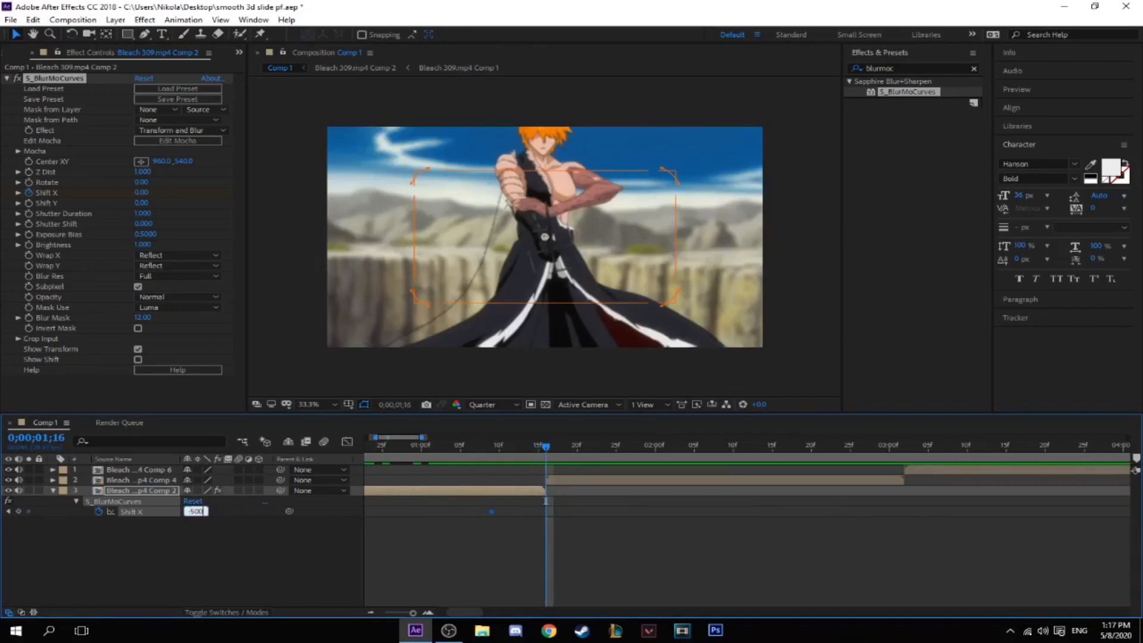
key(Enter)
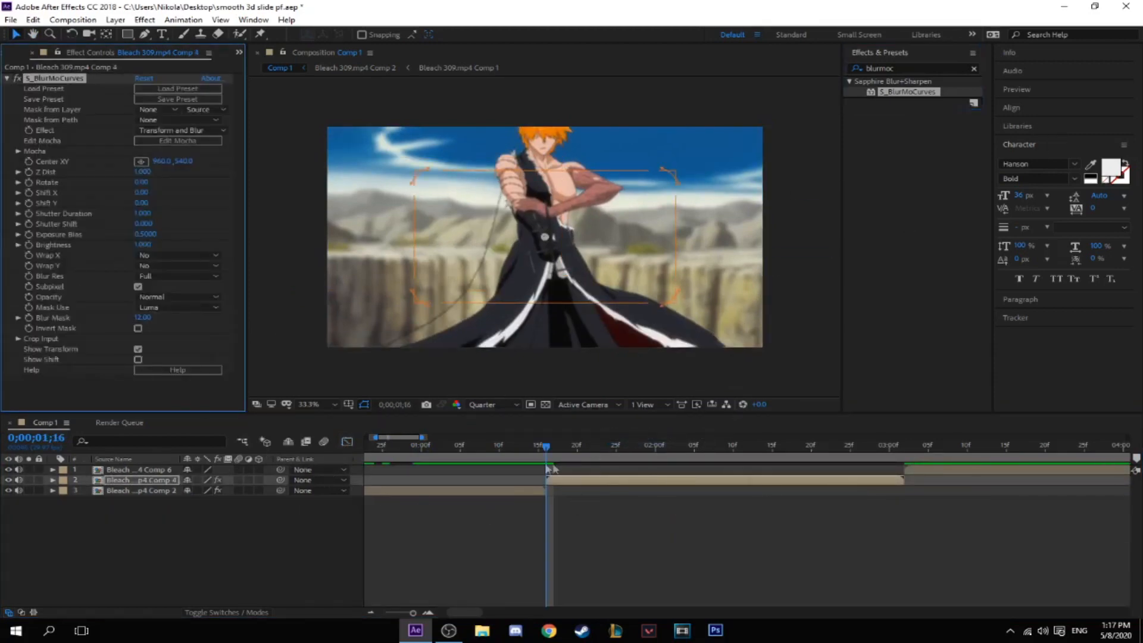
- Set Comp 4's Wrap X to Reflect and start keyframing its Shift X
click(179, 255)
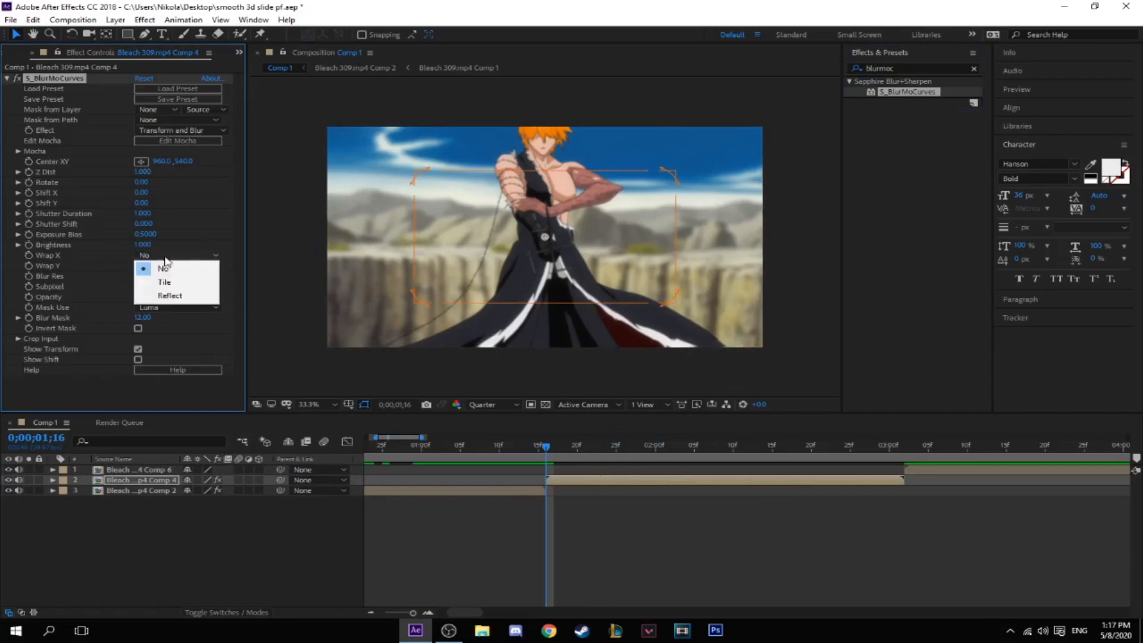
click(169, 296)
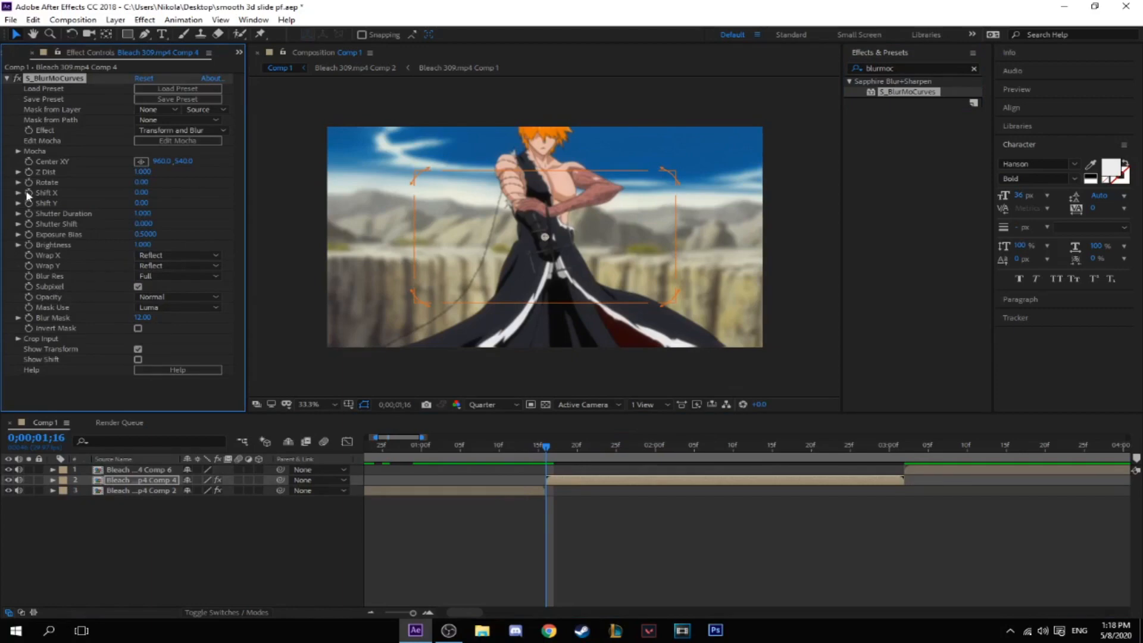
mouse_move(30, 197)
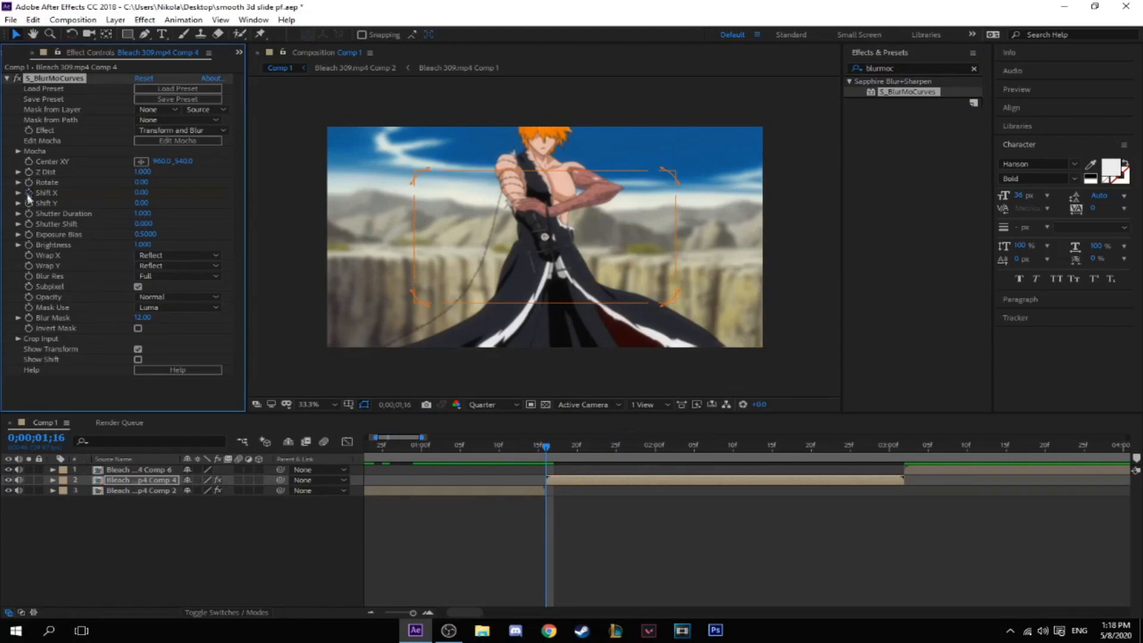
click(52, 480)
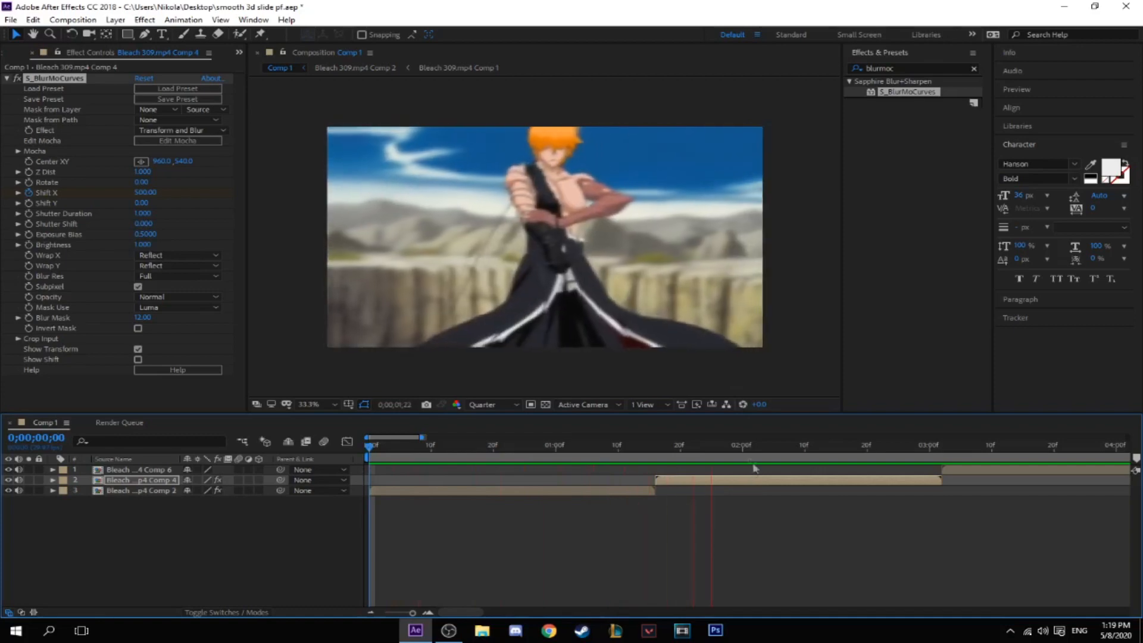
- Add Optics Compensation to Comp 2 at 0;00;01;13 with Field of View 50, lens distortion reversed
click(675, 445)
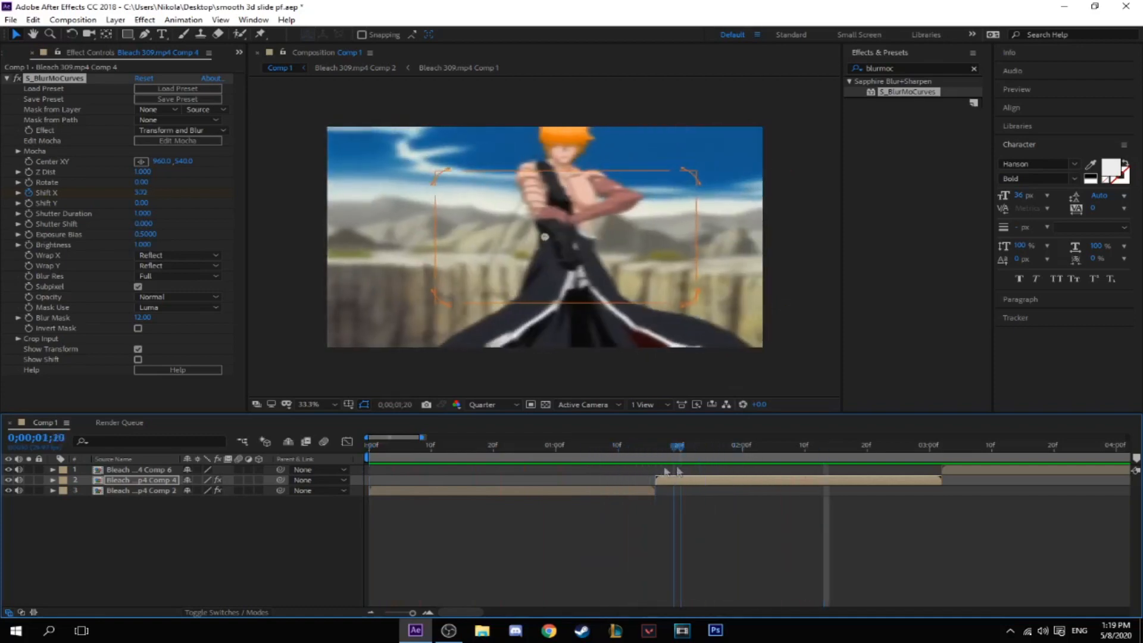
drag(676, 445, 636, 445)
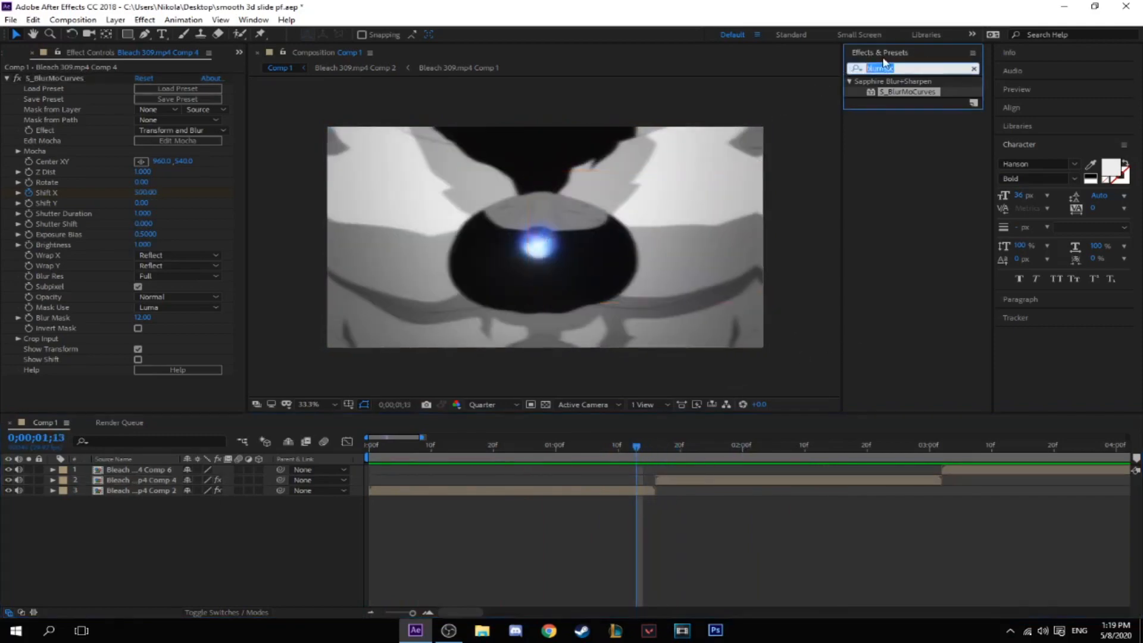
text(optics.c)
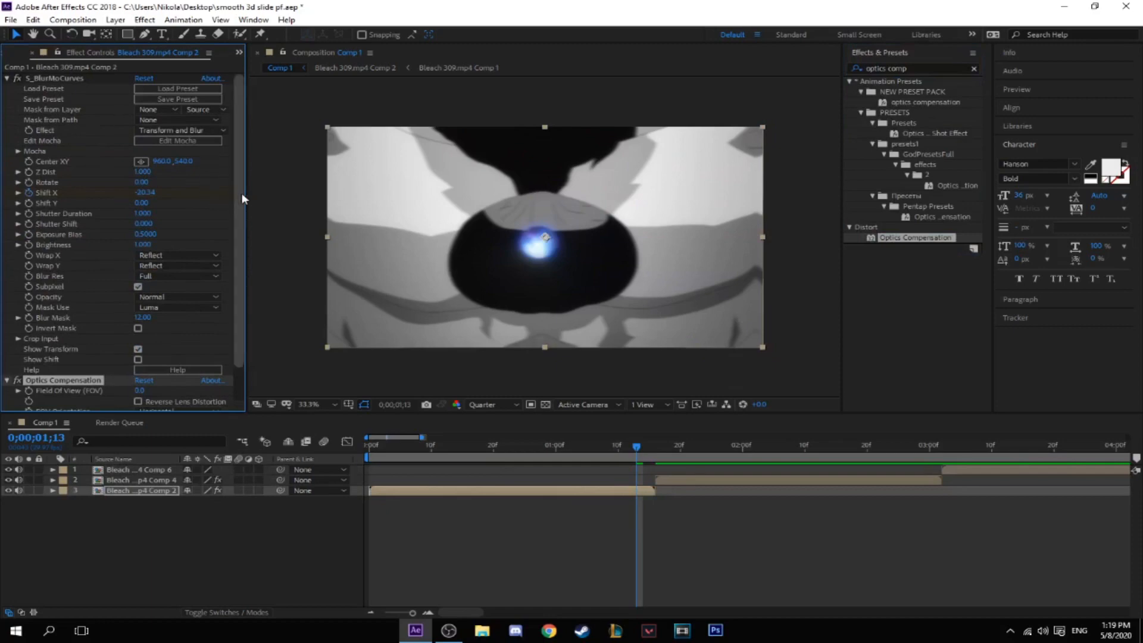
scroll(down, 3)
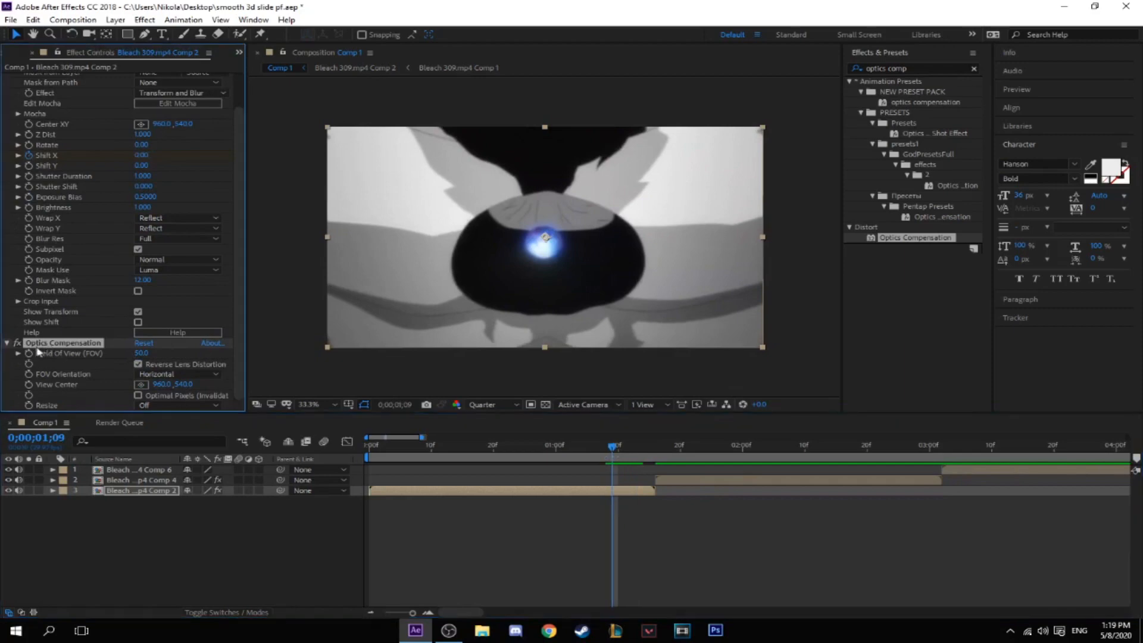
- Give Comp 4 the same Optics Compensation and preview the first transition
click(675, 445)
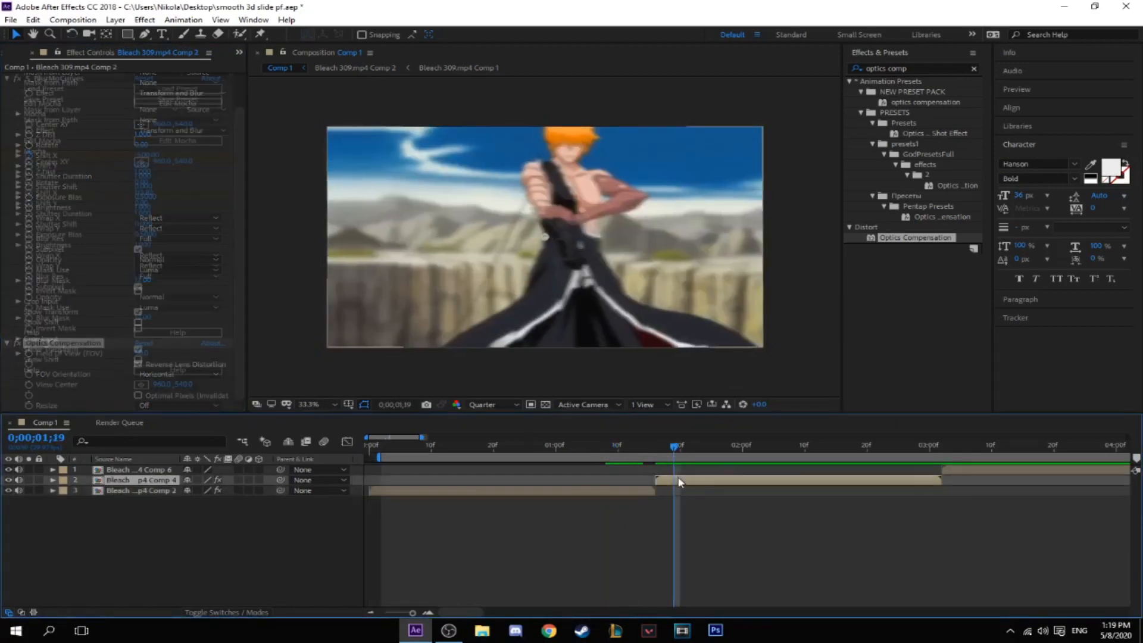
click(138, 480)
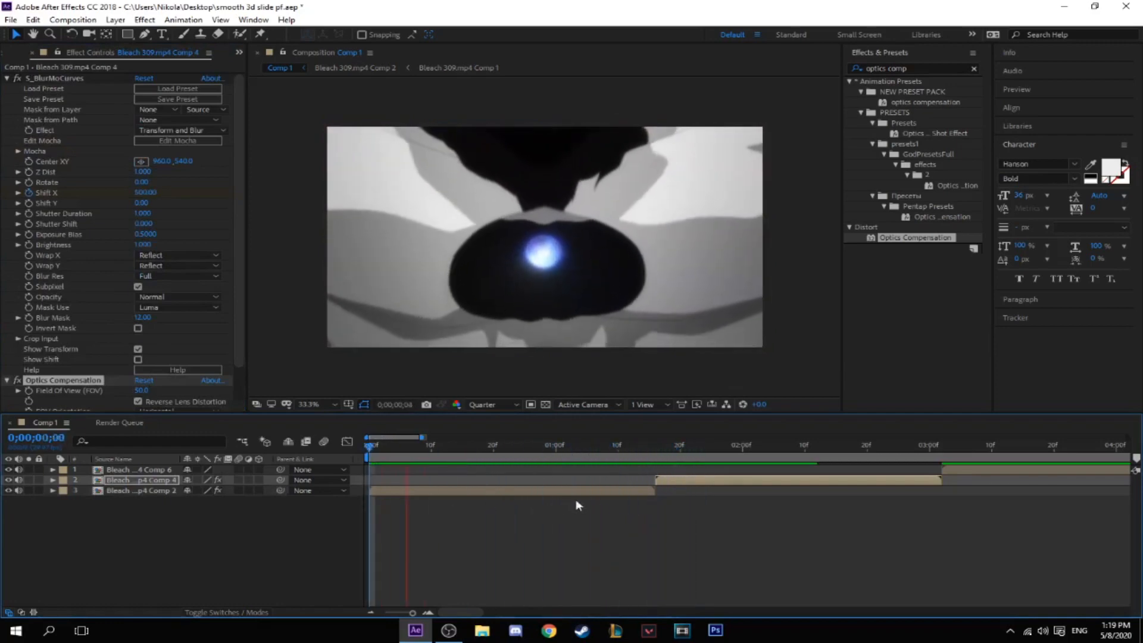
click(772, 445)
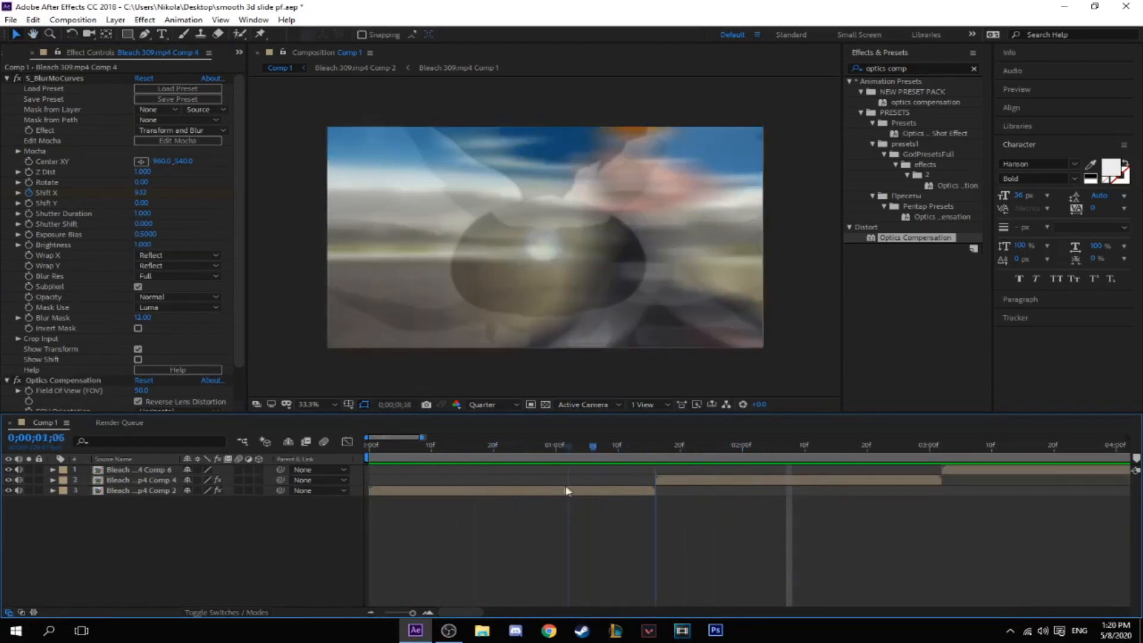
- At 0;00;02;25, pre-compose the middle clip as Comp 7 and begin nesting the first clip
click(972, 445)
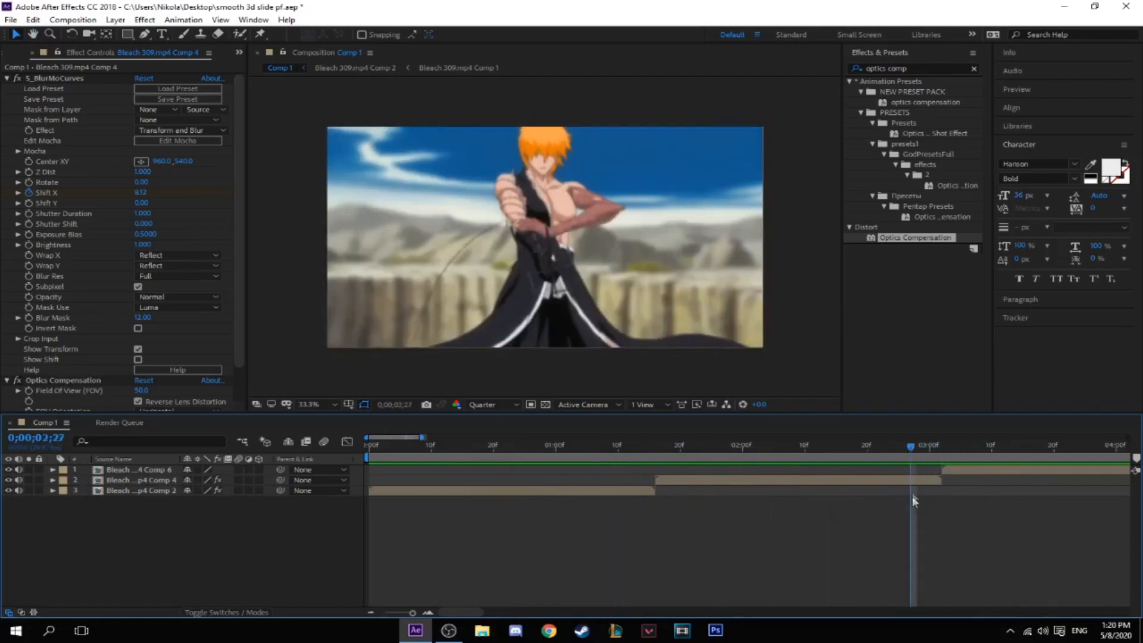
drag(912, 445, 966, 445)
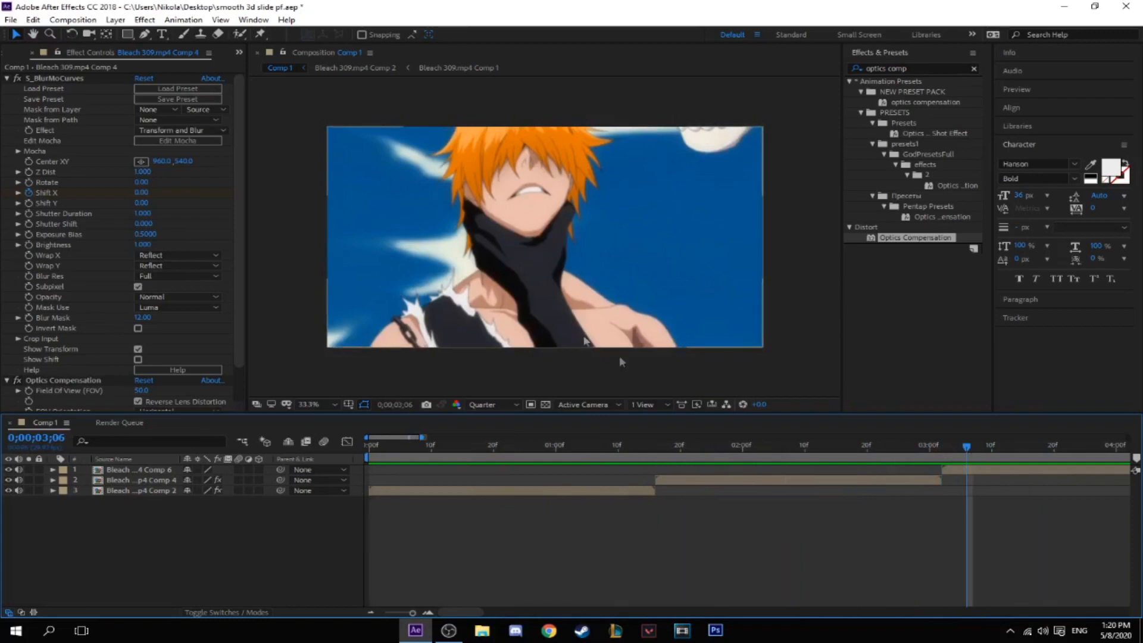
click(898, 444)
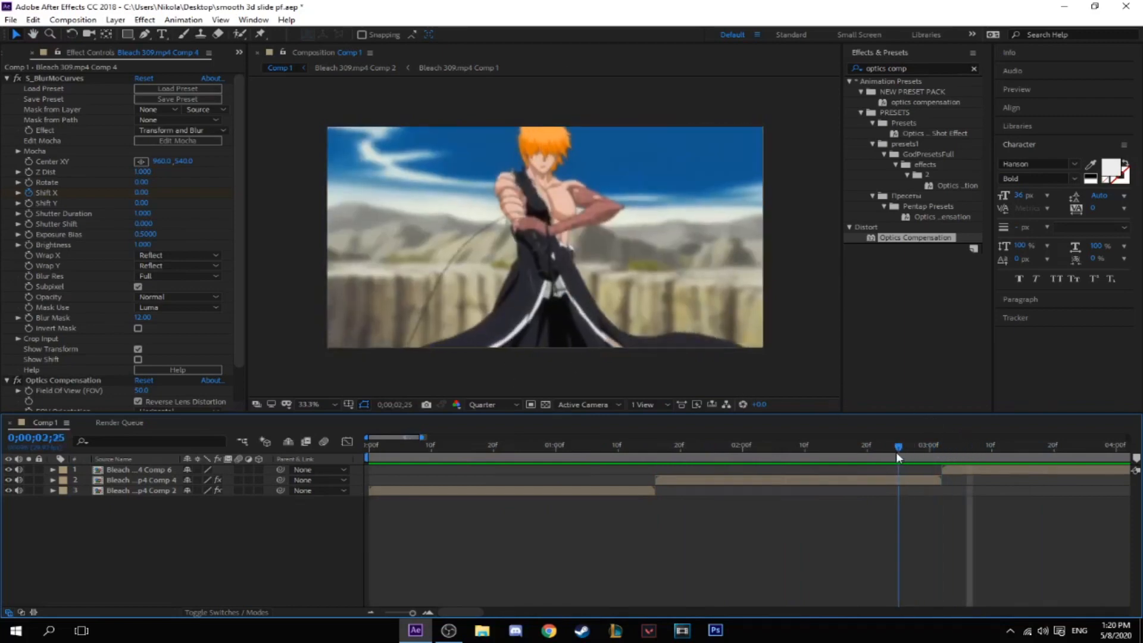
click(139, 480)
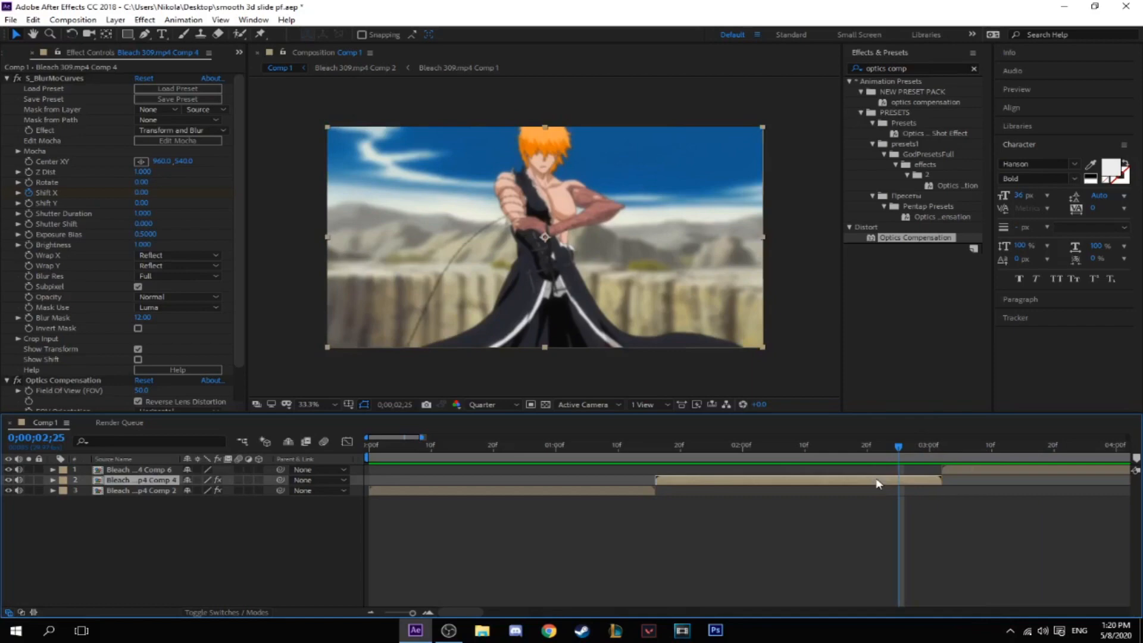
click(52, 480)
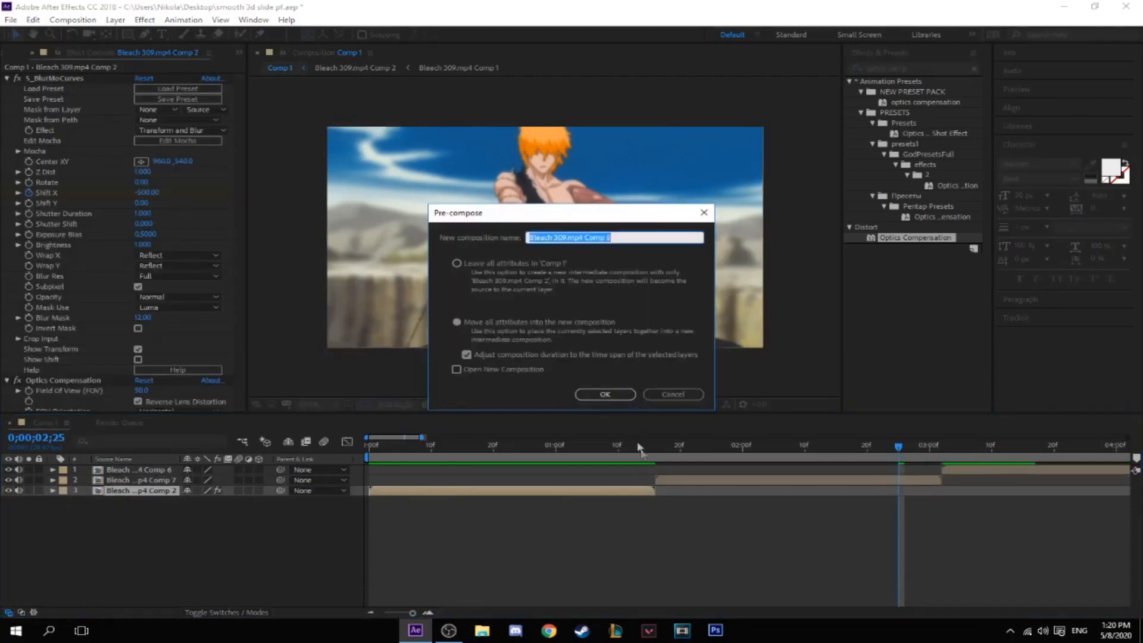
- Confirm nesting the first clip as Comp 8 and search effects for 'blurmo'
click(605, 393)
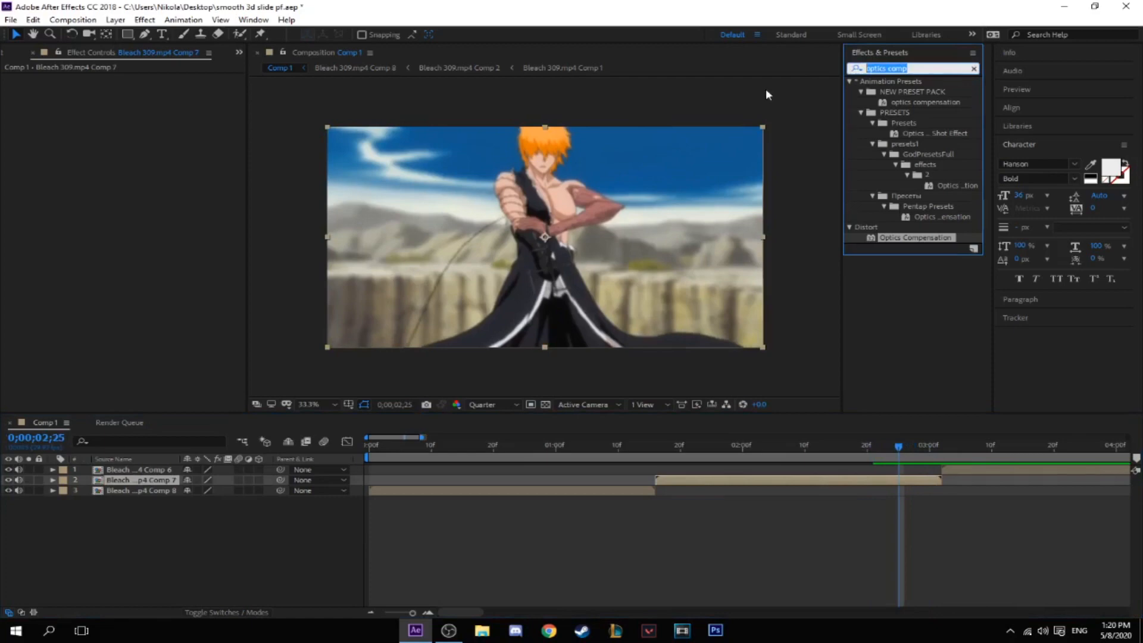
click(974, 68)
text(blurmo)
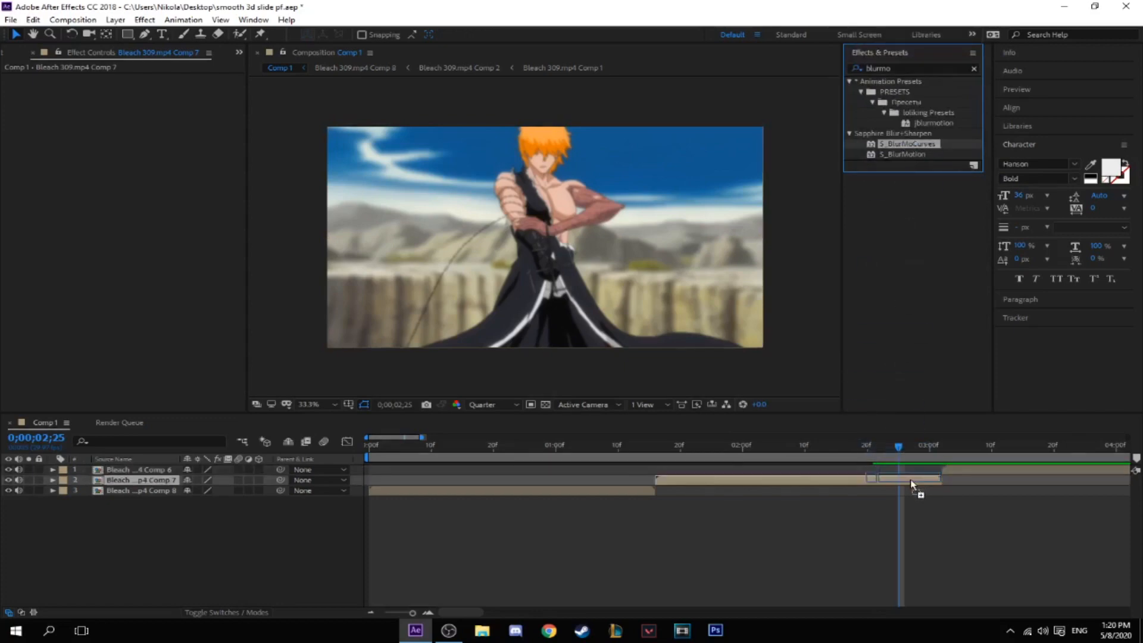
- Apply S_BlurMoCurves to the middle clip with Wrap Y Reflect and Shift Y 500 at 3;02
click(136, 480)
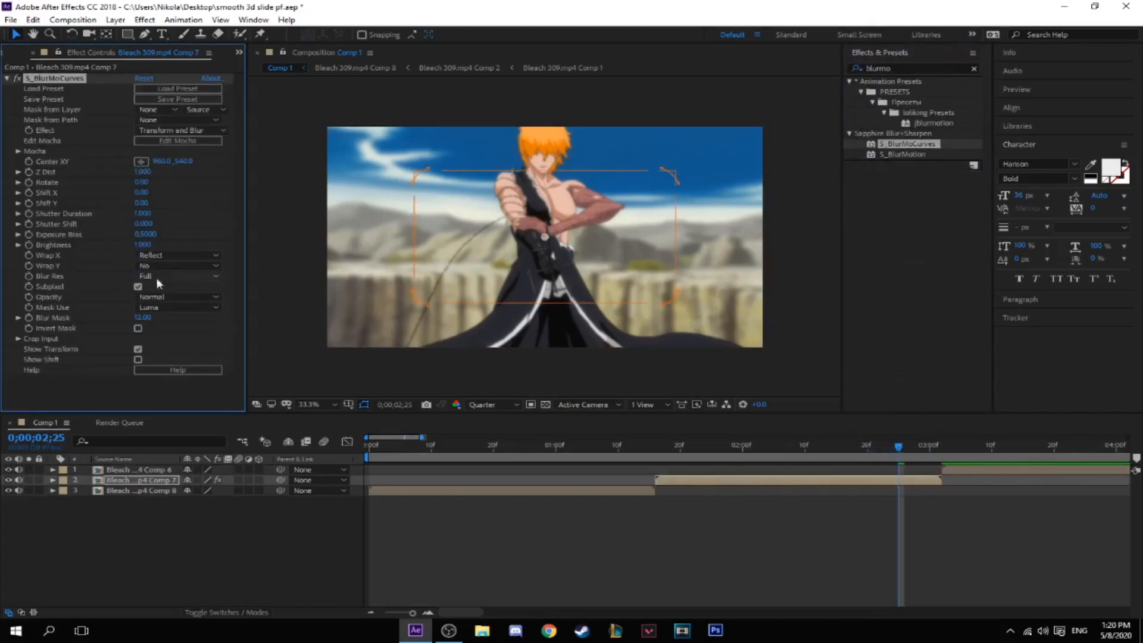
click(178, 265)
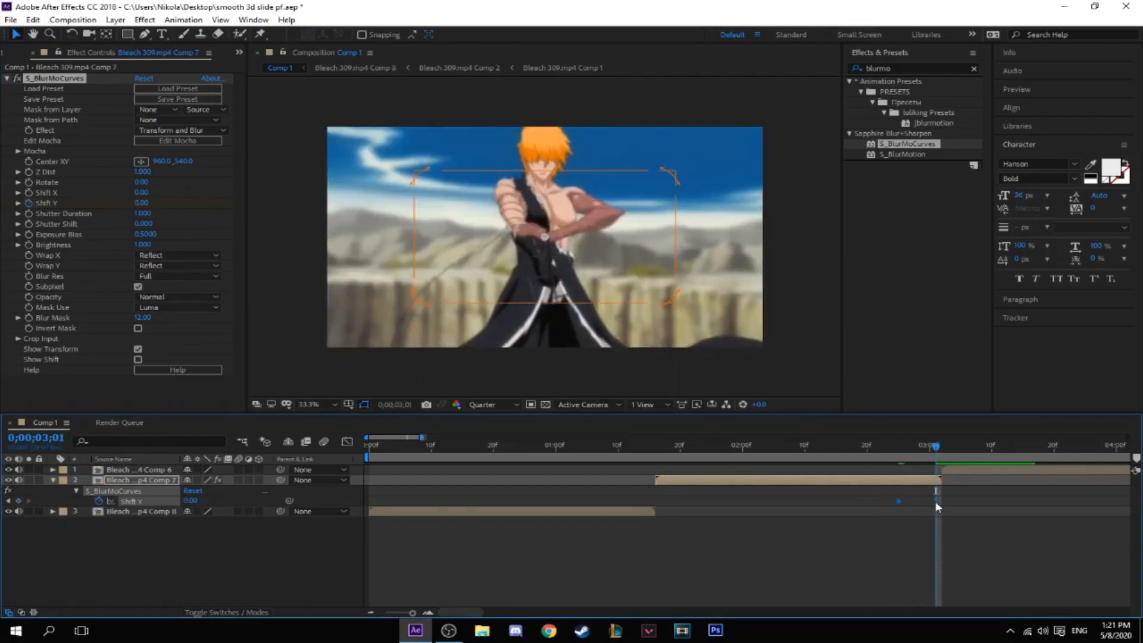
click(941, 452)
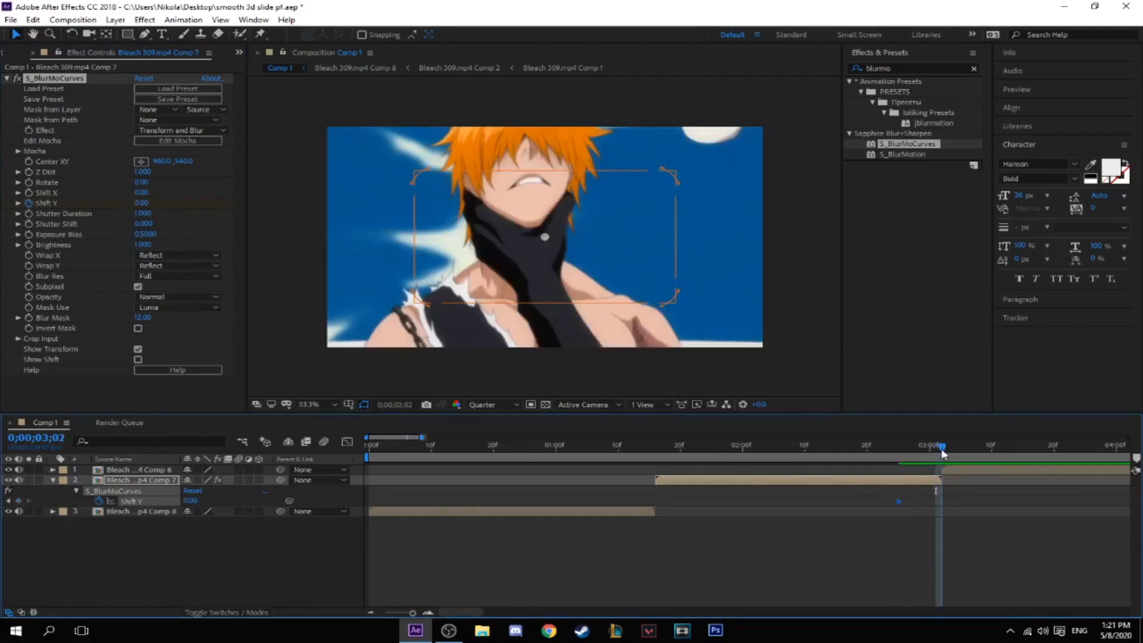
click(197, 501)
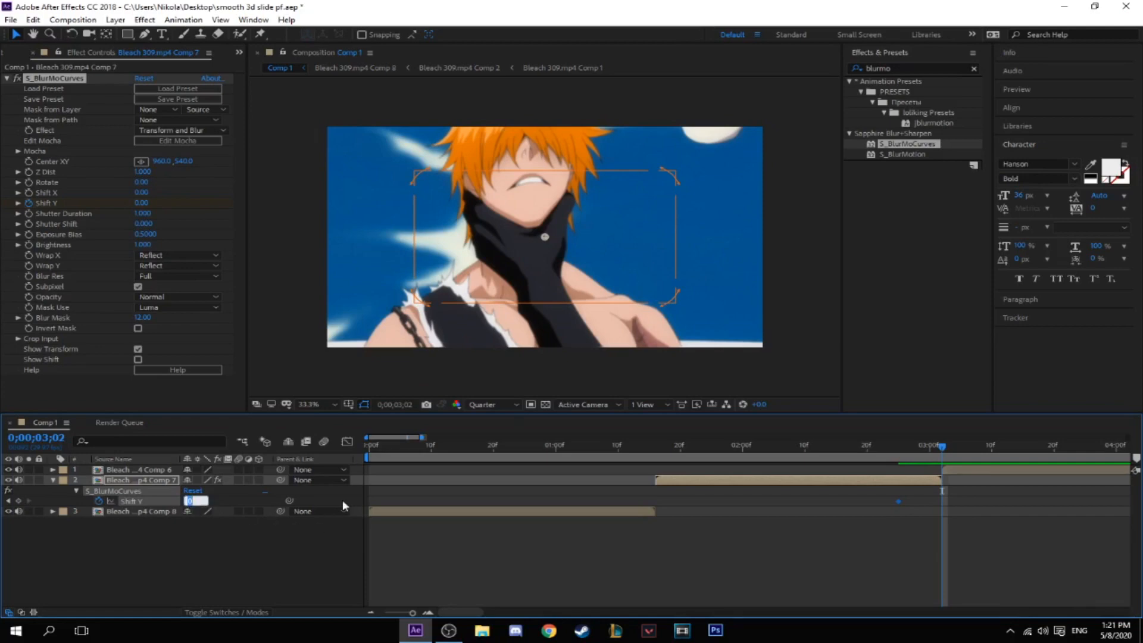
text(500)
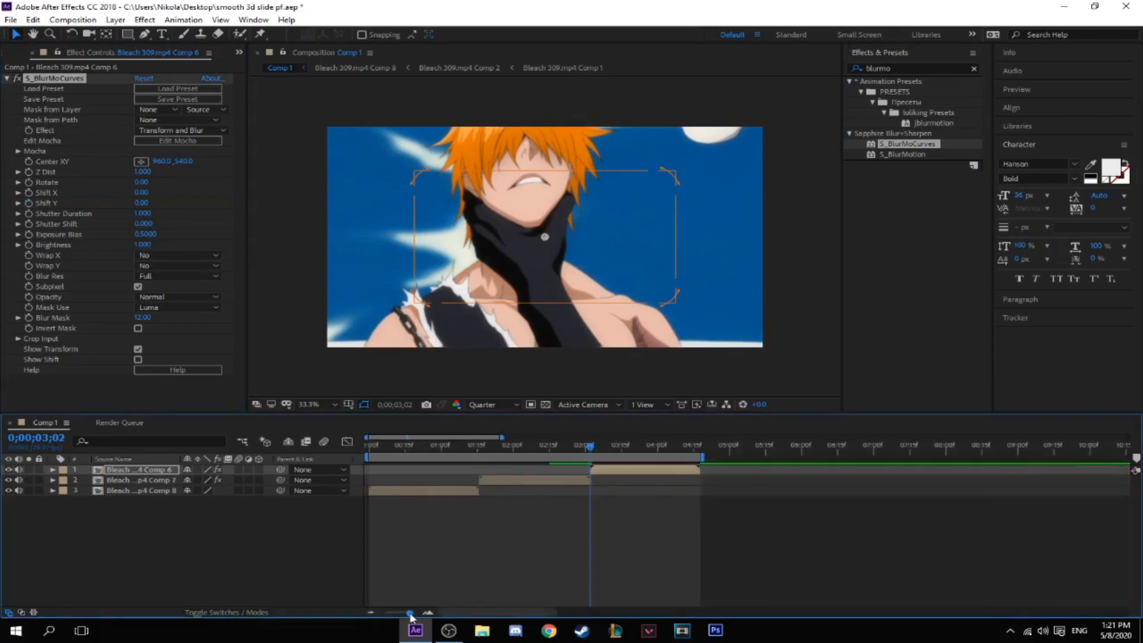
mouse_move(160, 258)
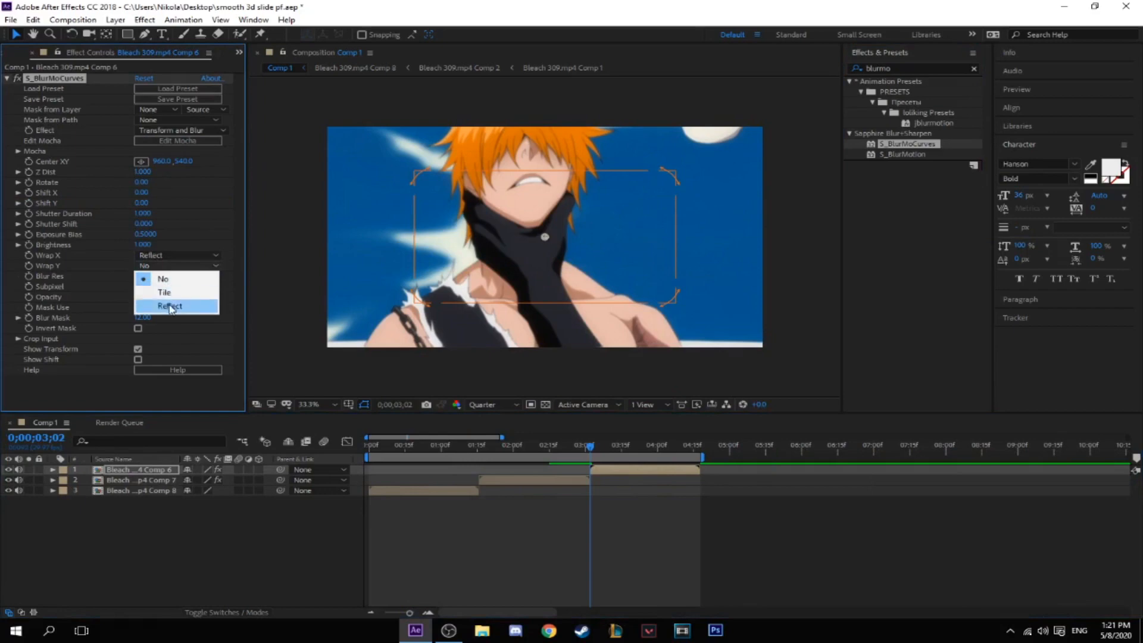
- Set the last clip's Wrap Y to Reflect and animate Shift Y from -500 to 0
click(169, 306)
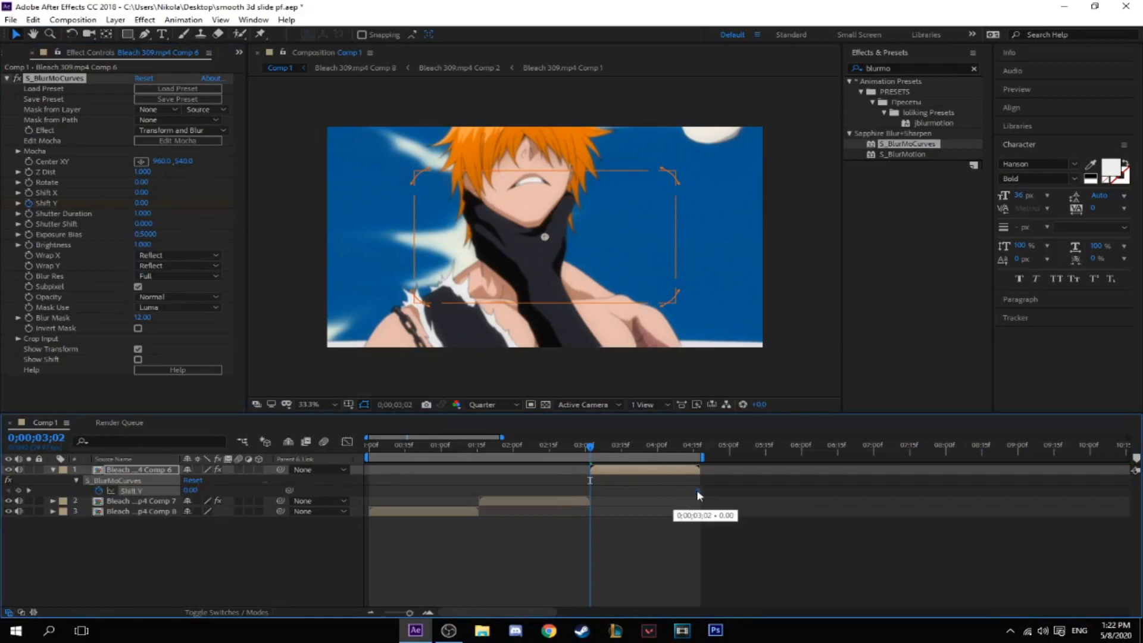
drag(698, 496, 683, 496)
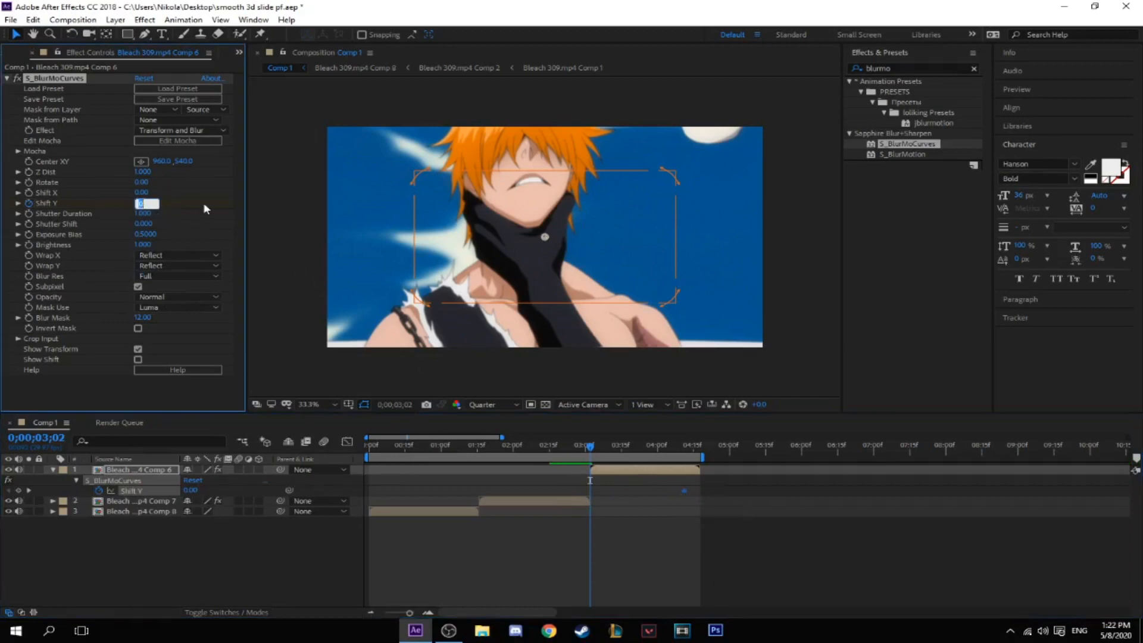
text(-500)
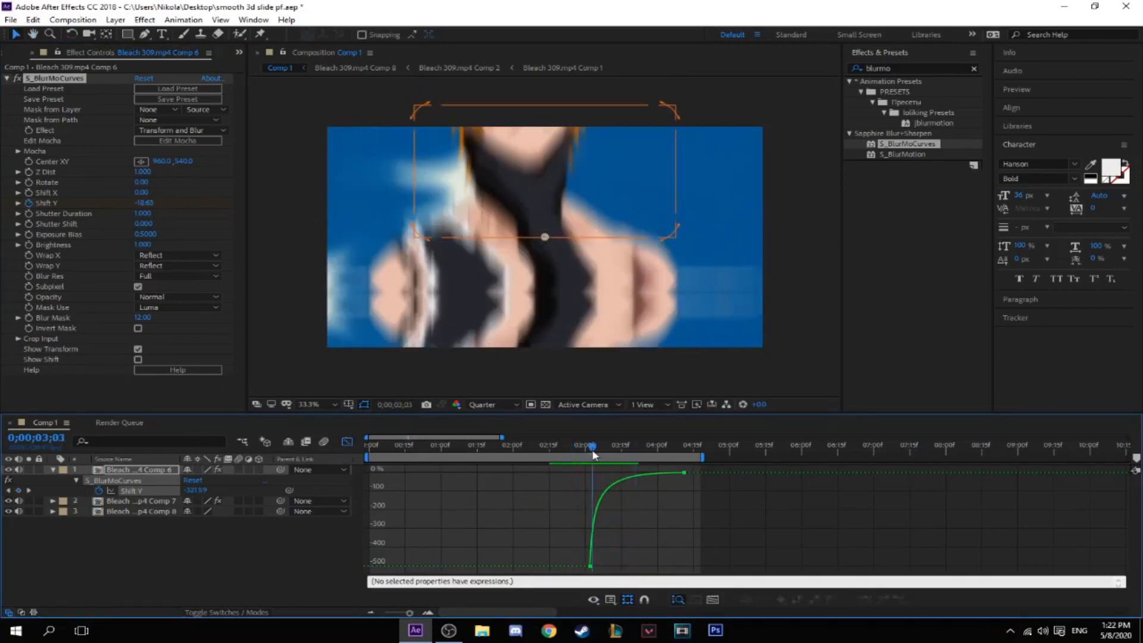
drag(590, 444, 611, 445)
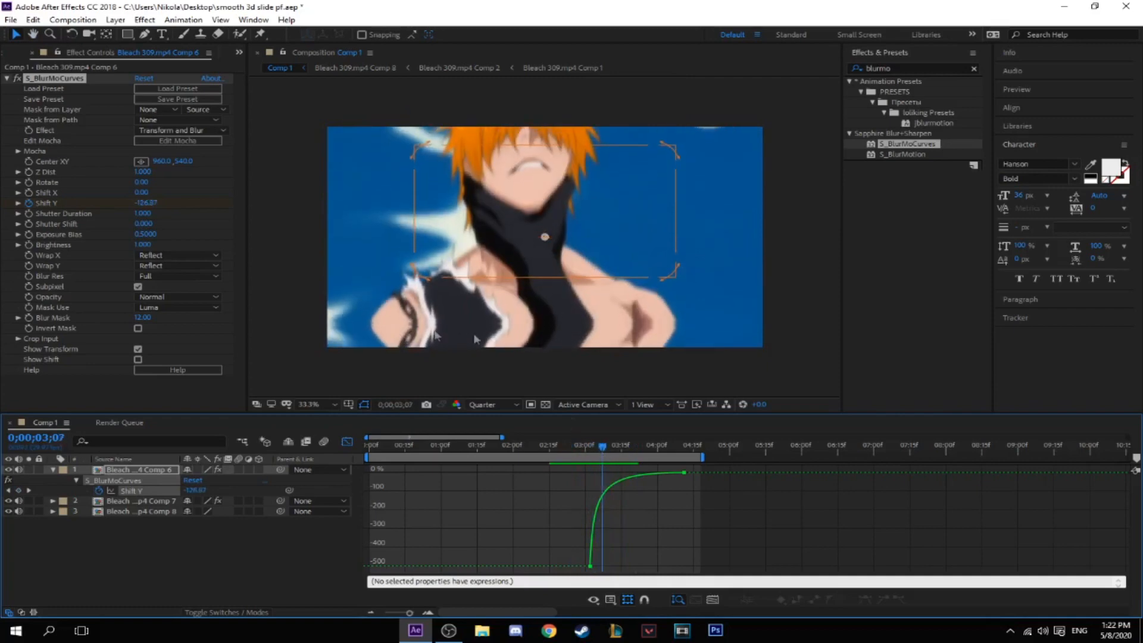
drag(621, 445, 591, 444)
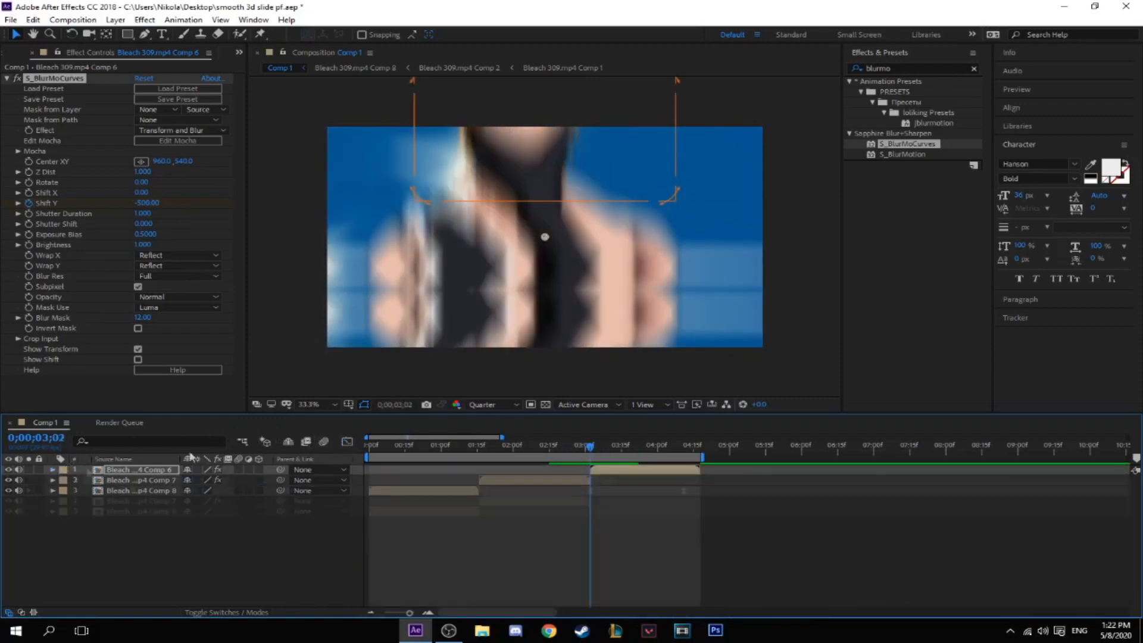
- Apply Optics Compensation to Comp 6 and Comp 7 with Field of View 50
text(optics compensation)
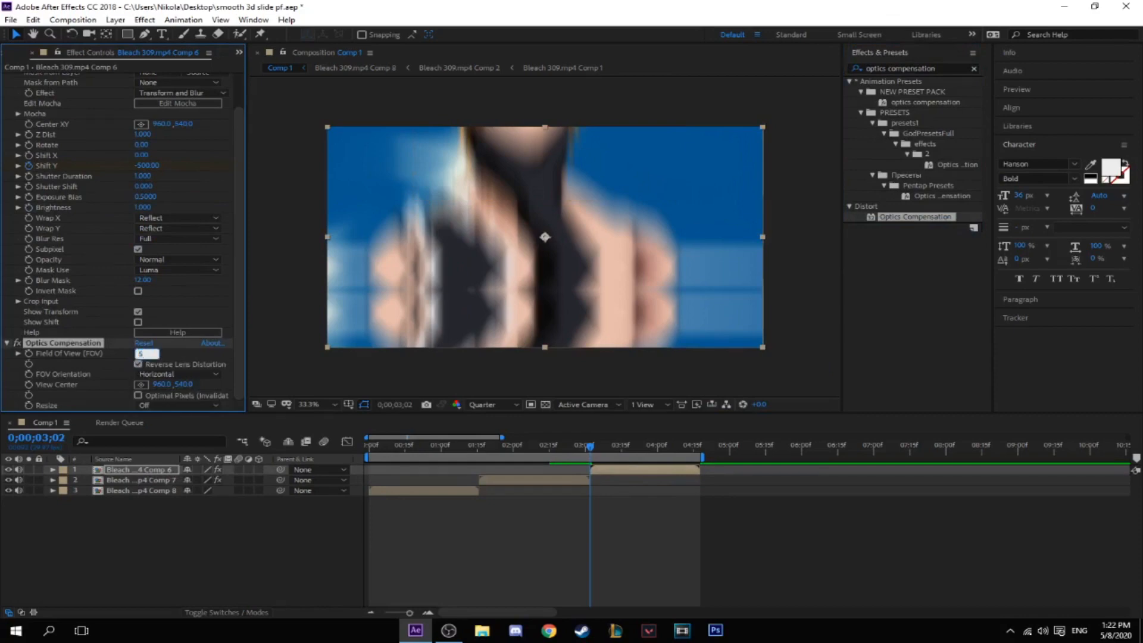
text(50.0)
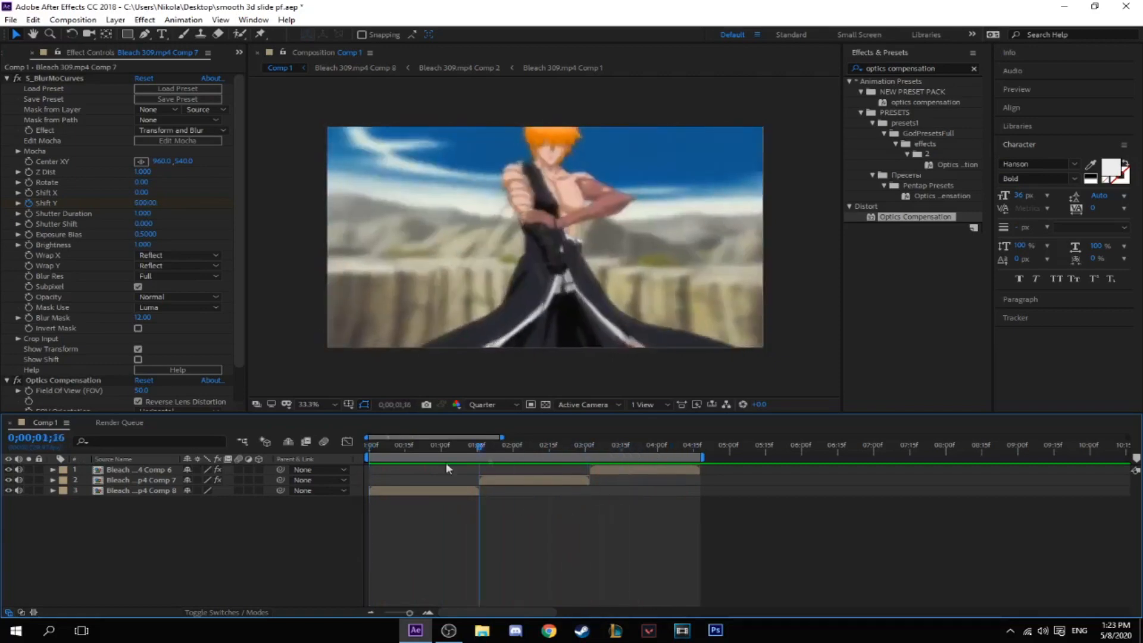
click(658, 445)
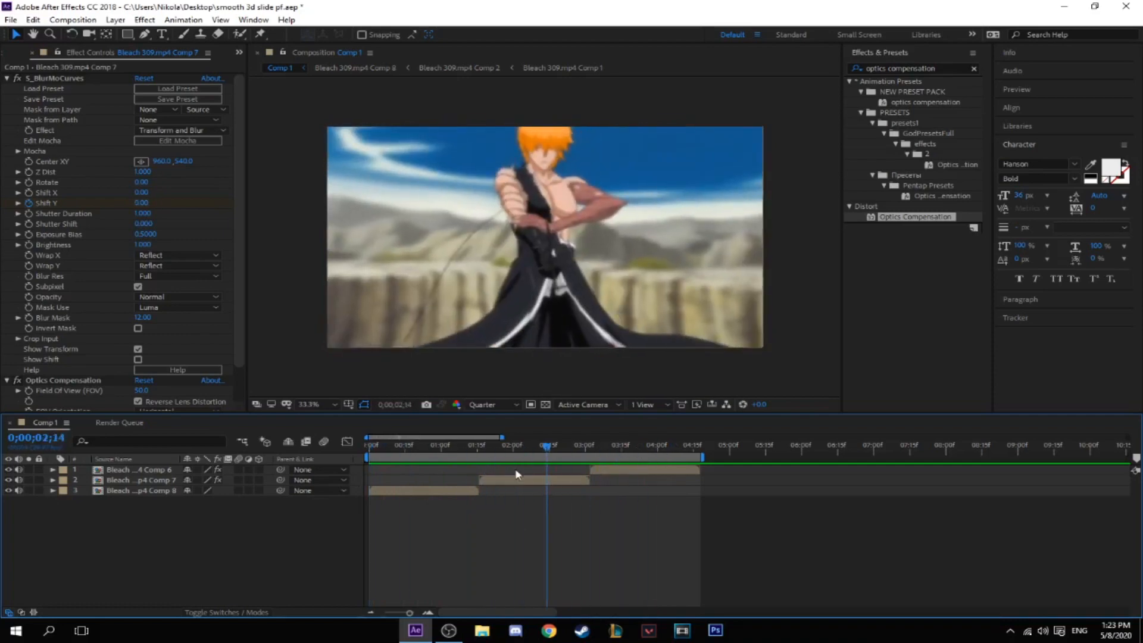
click(370, 445)
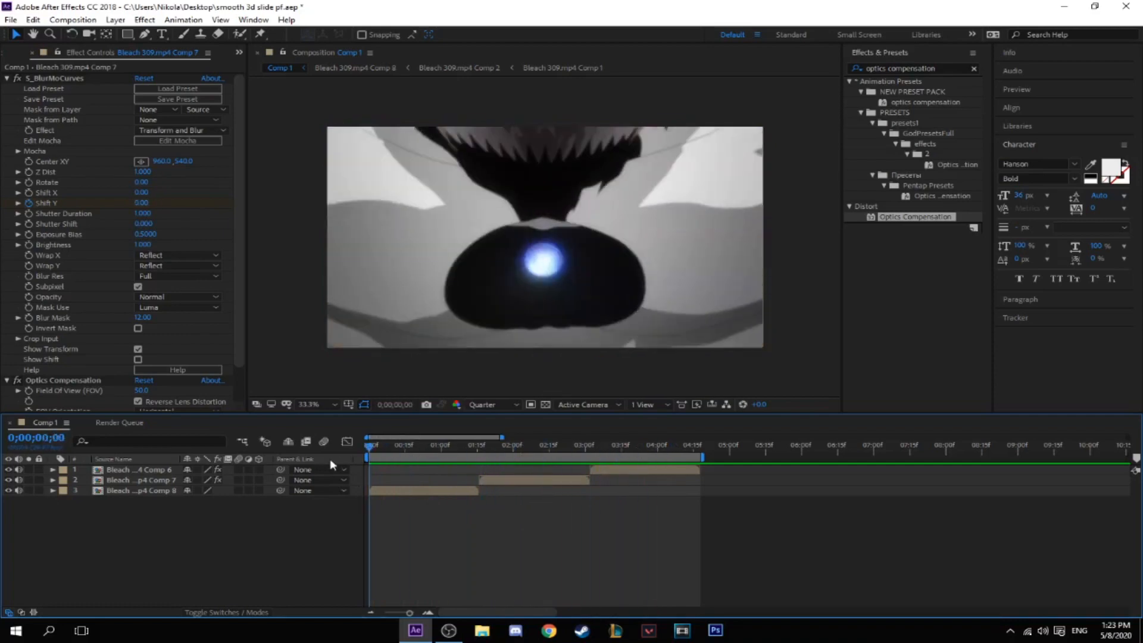
click(455, 472)
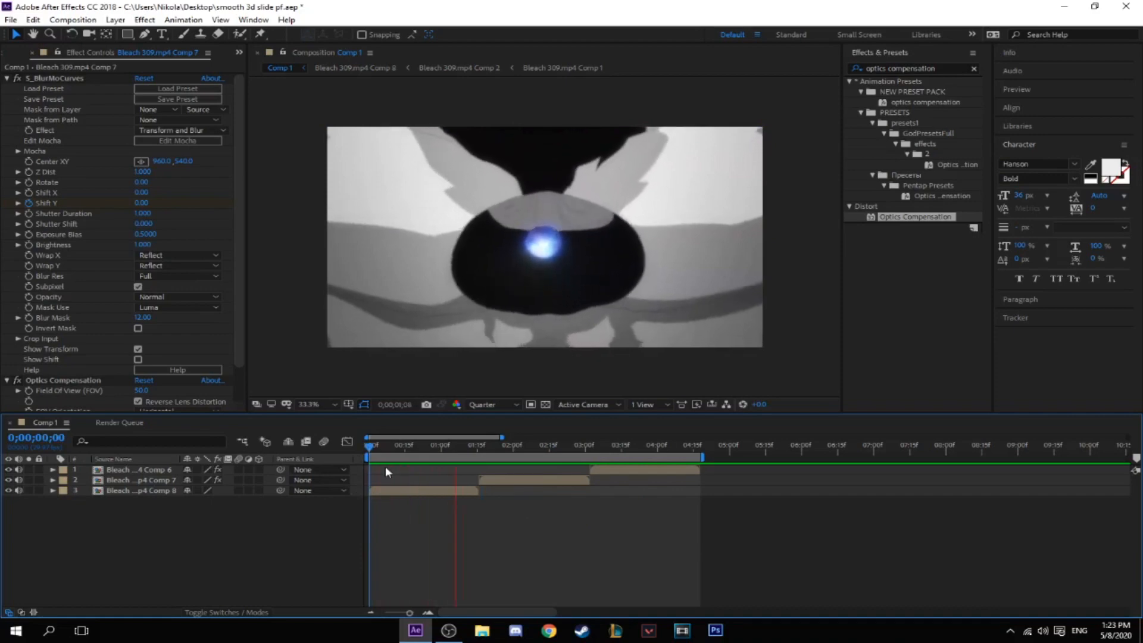
click(603, 457)
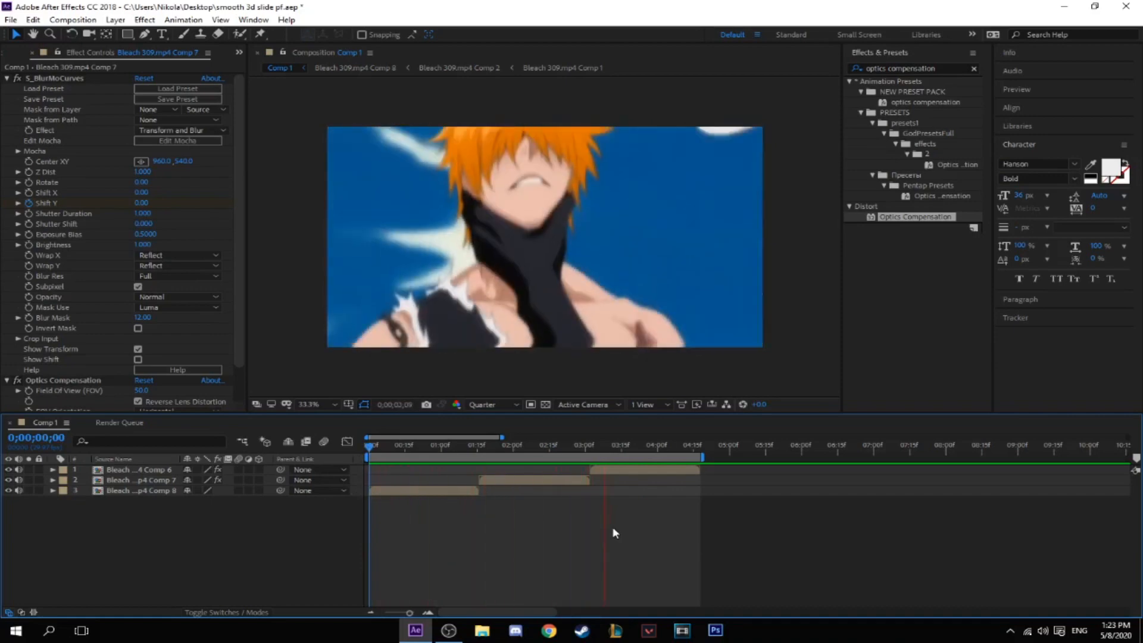